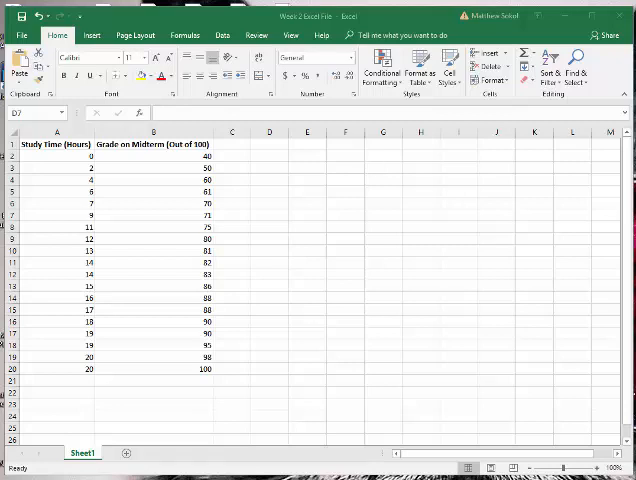
Review the Study Time (Hours) and Grade on Midterm columns of the data table
click(268, 214)
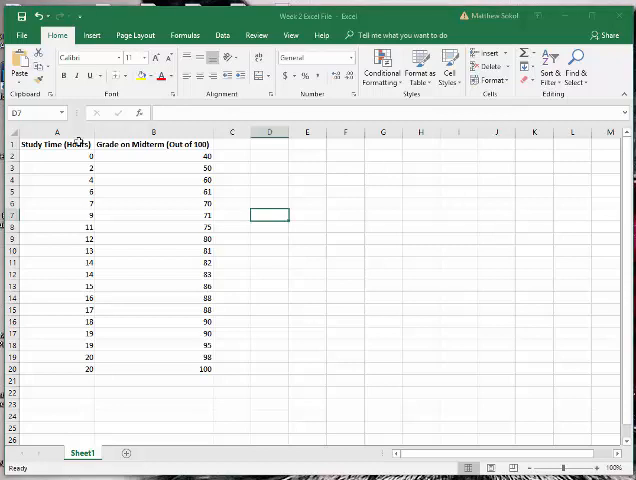
click(56, 144)
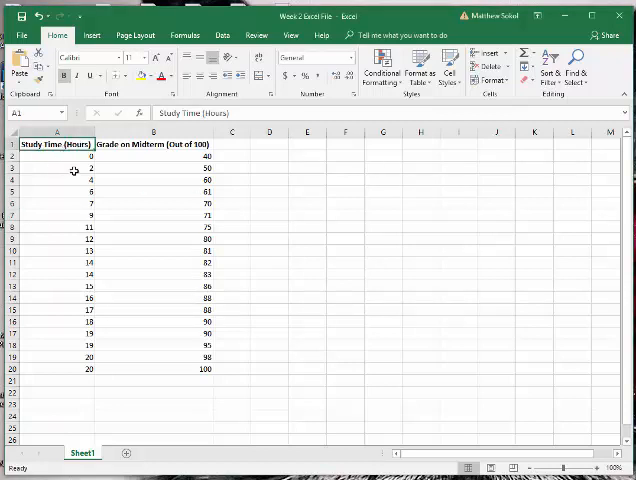
click(56, 160)
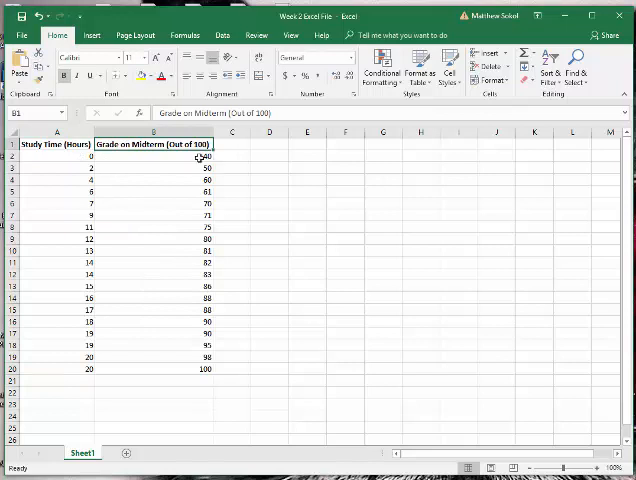
click(156, 156)
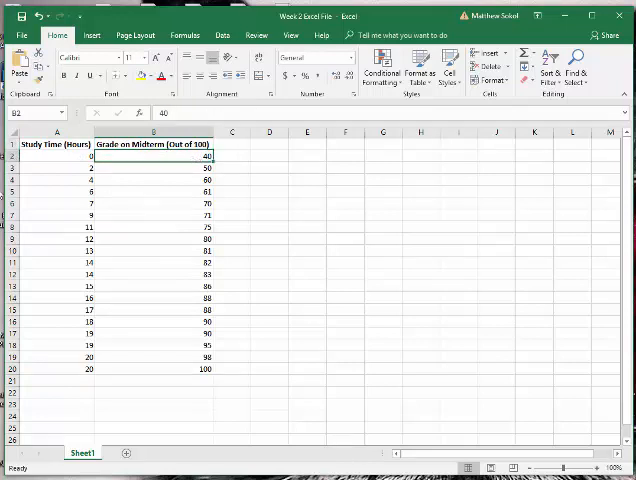
mouse_move(48, 364)
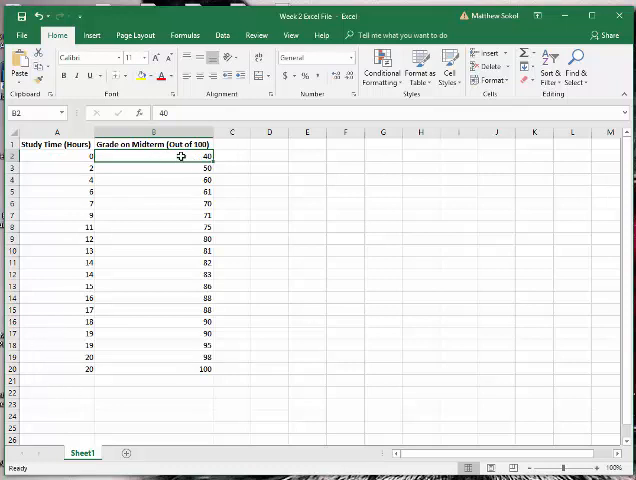
mouse_move(196, 396)
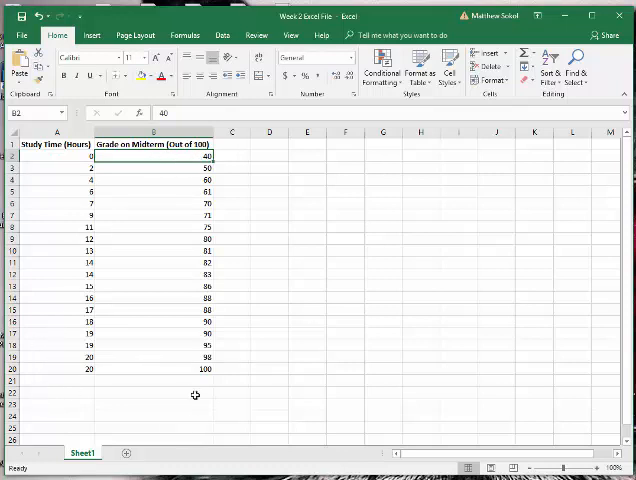
click(156, 368)
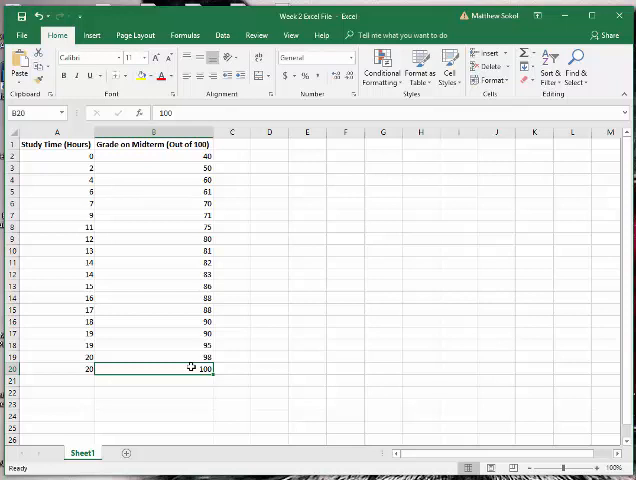
Enter Independent/Predictor under study hours and Dependent/Response under grades
click(68, 390)
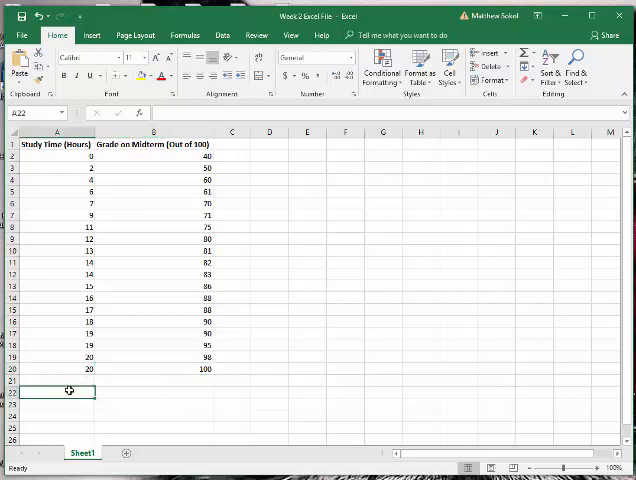
text(lNd)
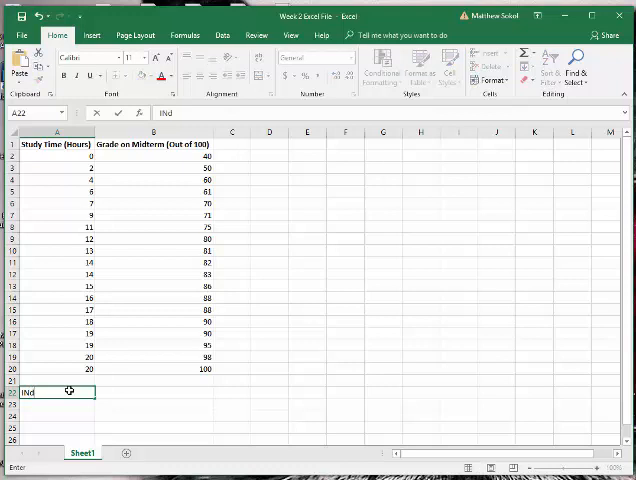
text(ependent)
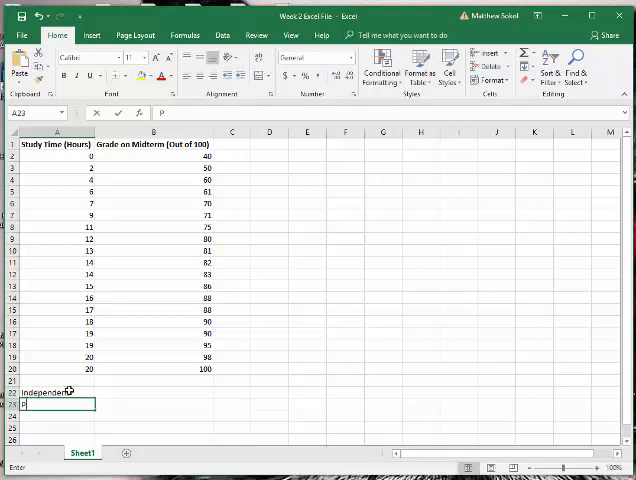
text(Predictor)
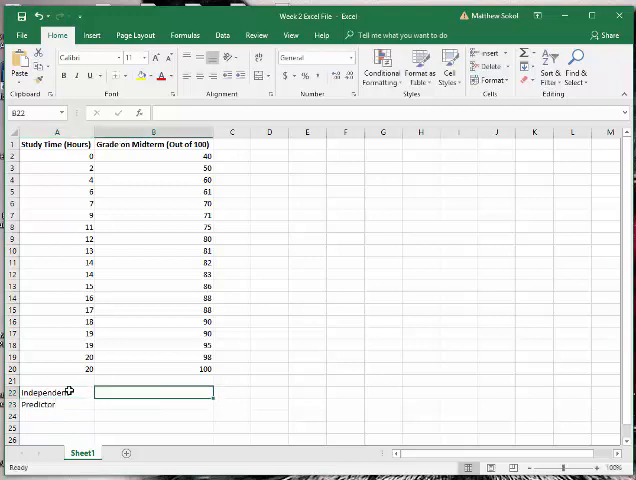
text(Depe)
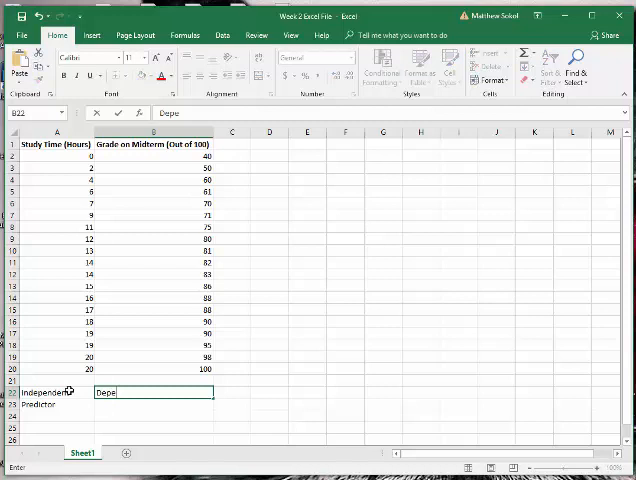
text(n)
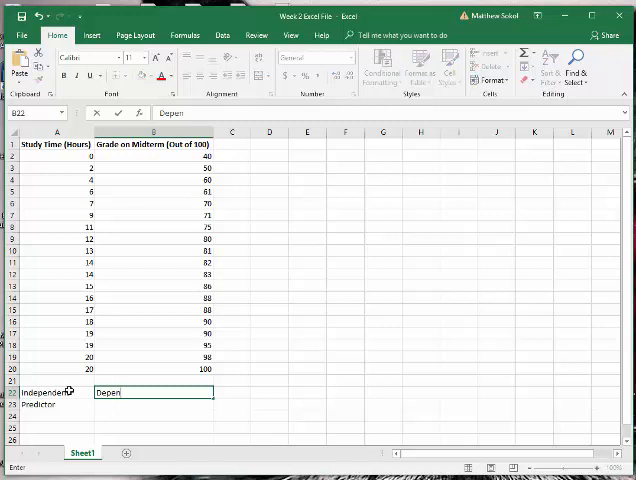
key(Return)
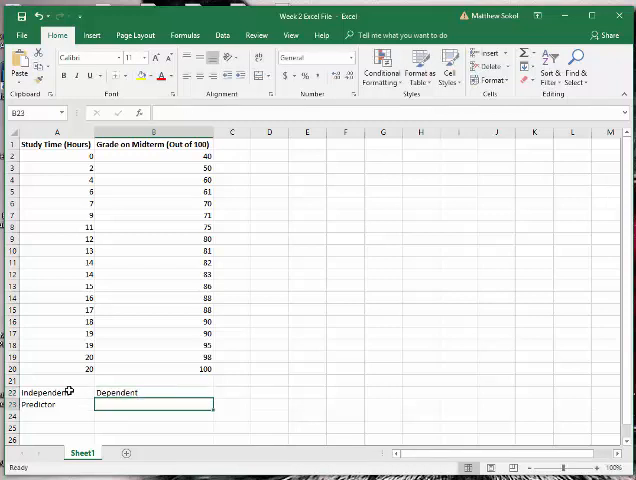
text(Response)
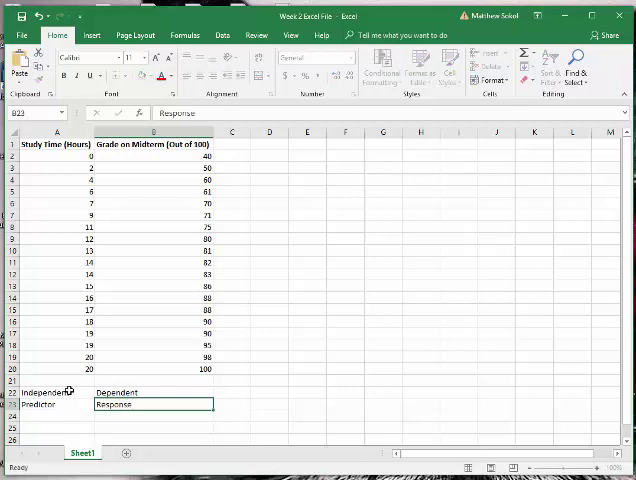
click(152, 416)
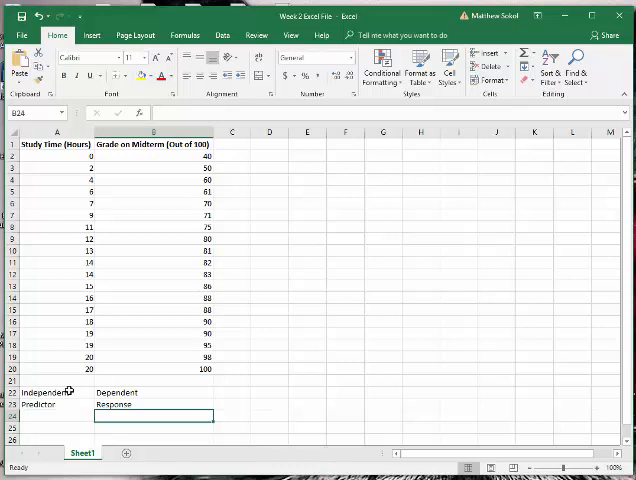
Enter 'C) Create a Scatter Plot of the Data' in cell D2 beside the table
click(268, 156)
text(1) Create a Scatter)
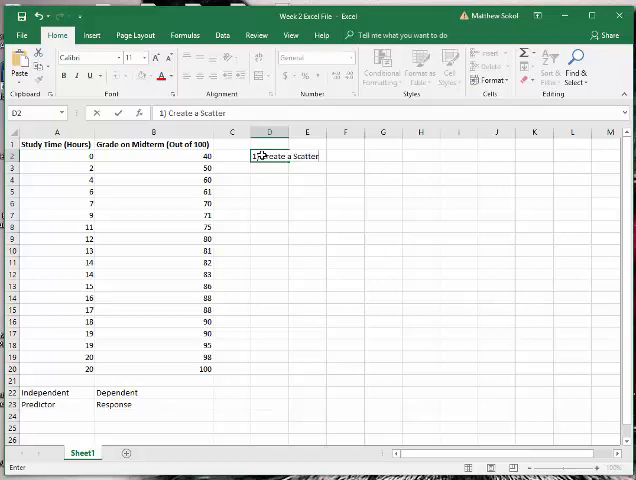
text(Plot of t)
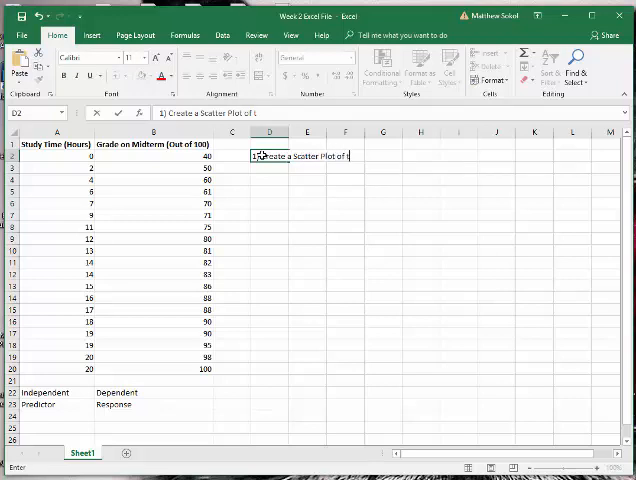
key(Return)
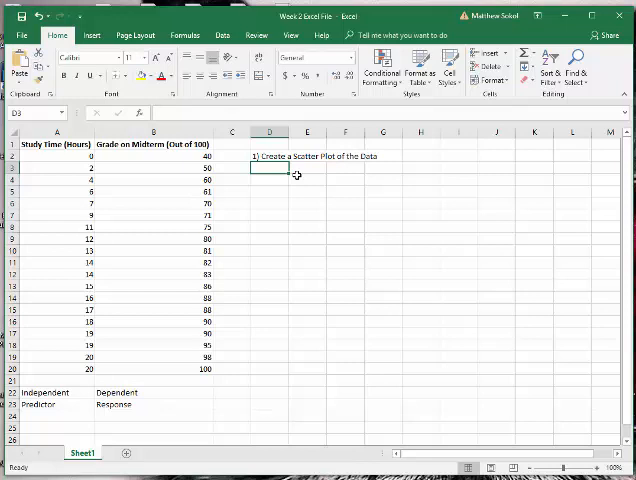
mouse_move(126, 168)
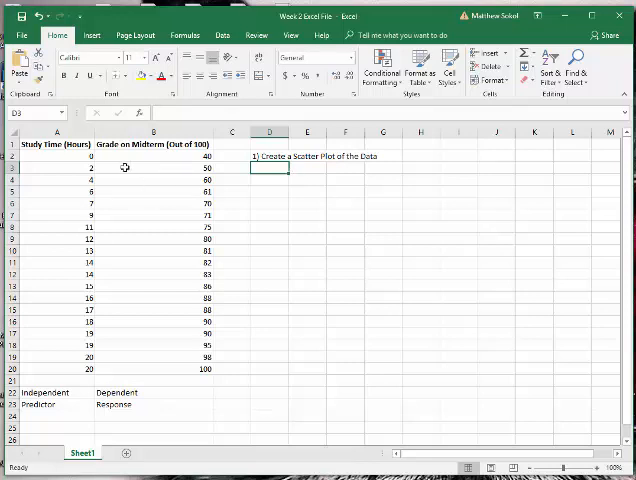
mouse_move(88, 152)
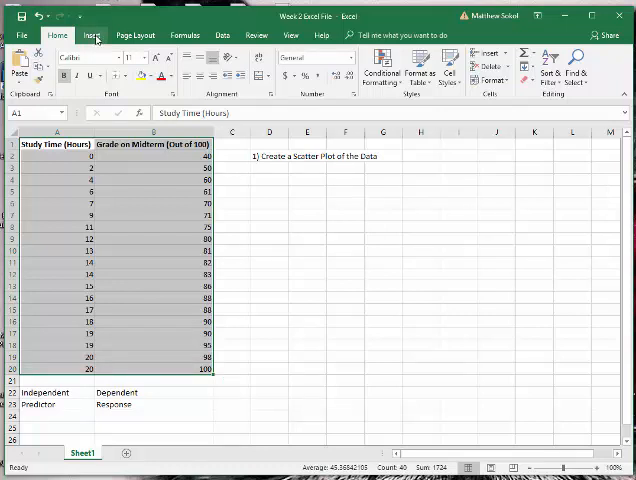
Bring up Recommended Charts for the selected study-hours and grade data
click(94, 36)
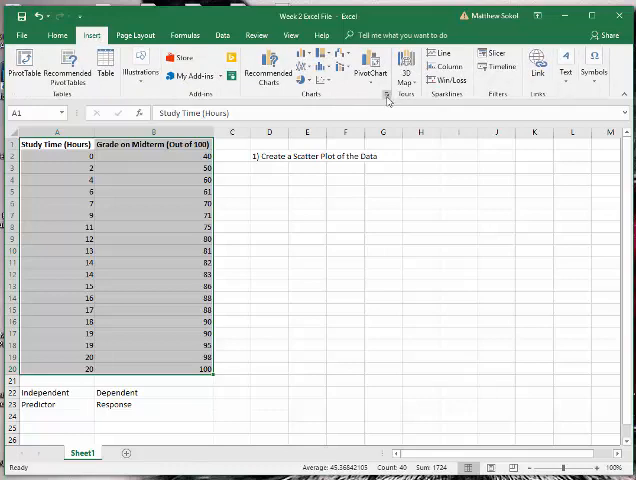
mouse_move(388, 100)
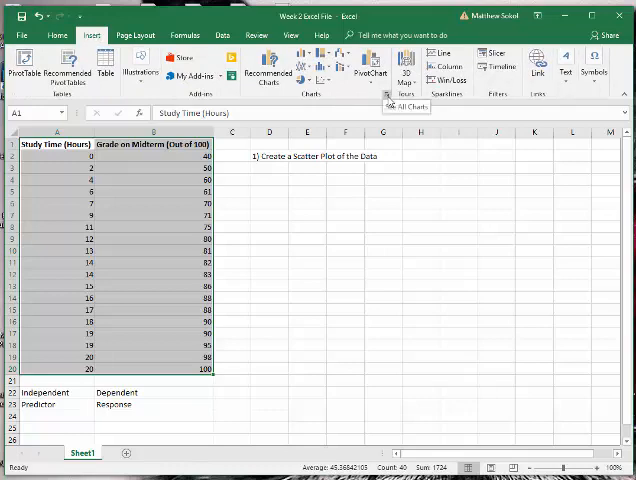
click(406, 108)
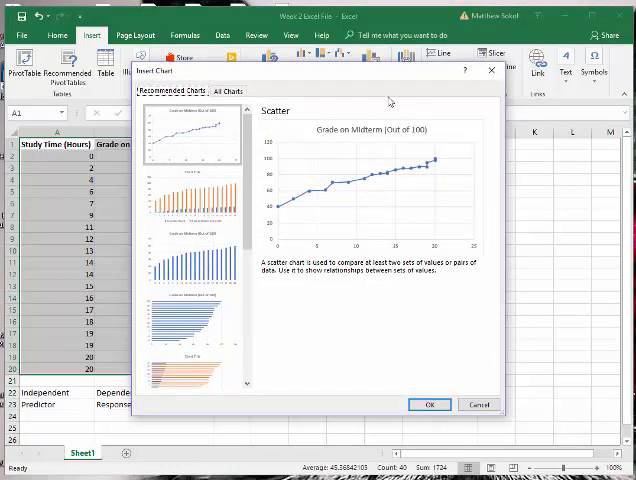
mouse_move(226, 222)
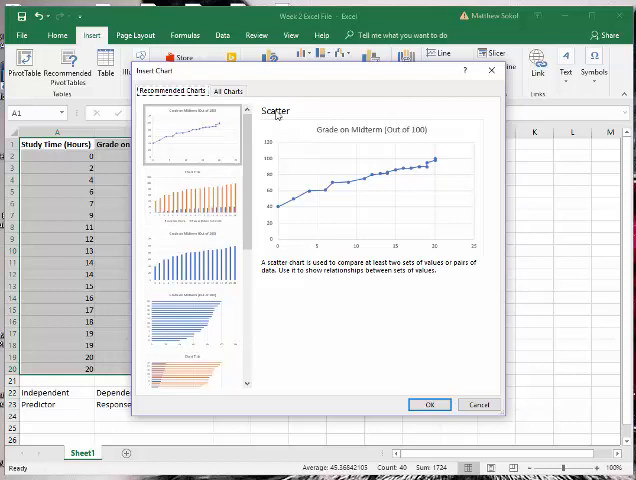
mouse_move(304, 198)
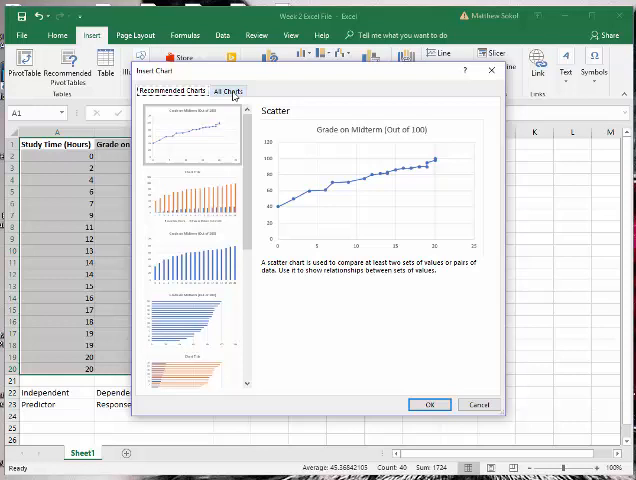
Insert a plain X Y (Scatter) chart of midterm grades versus study hours
click(222, 92)
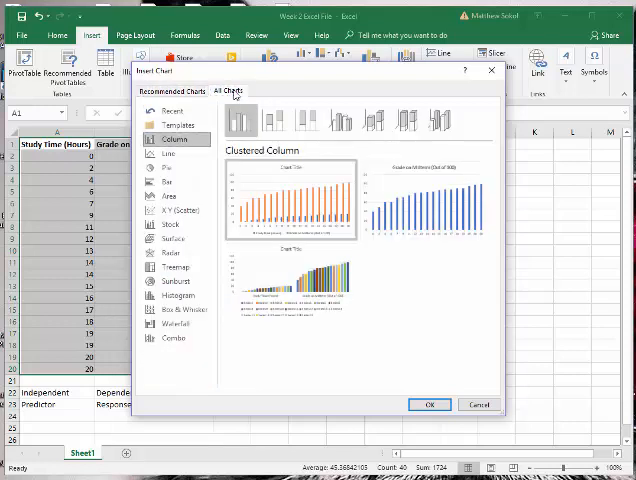
click(180, 210)
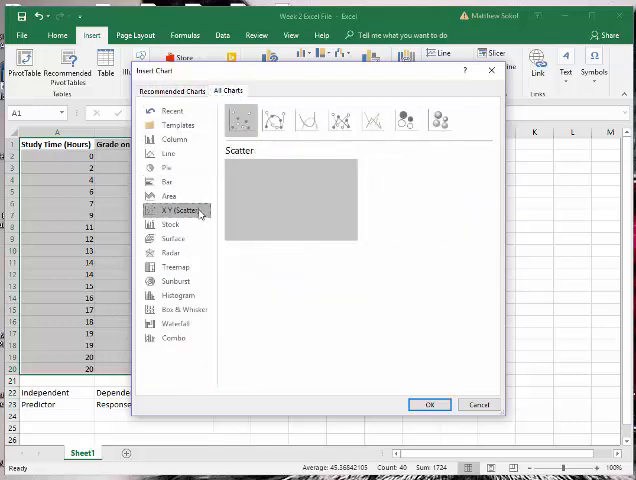
click(180, 212)
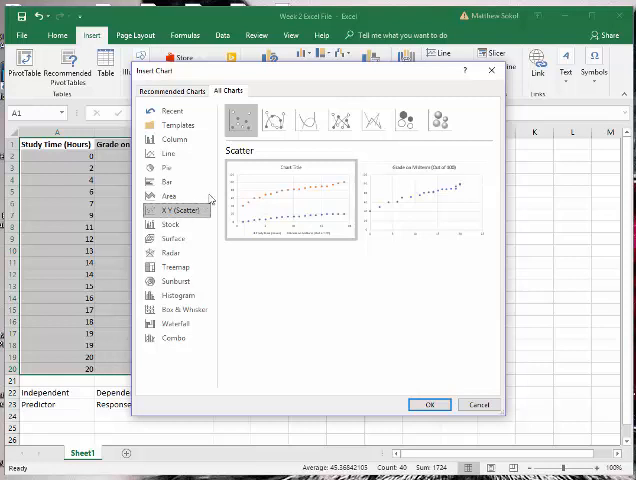
click(276, 120)
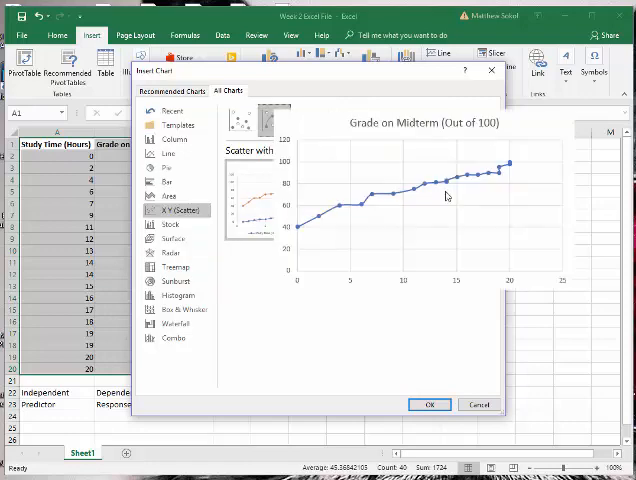
click(274, 120)
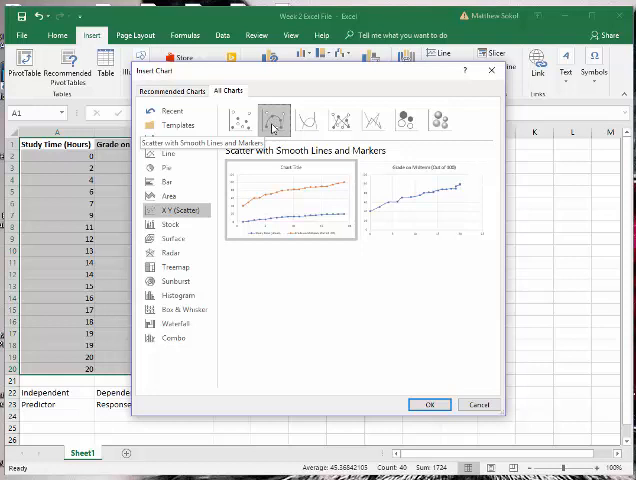
click(242, 120)
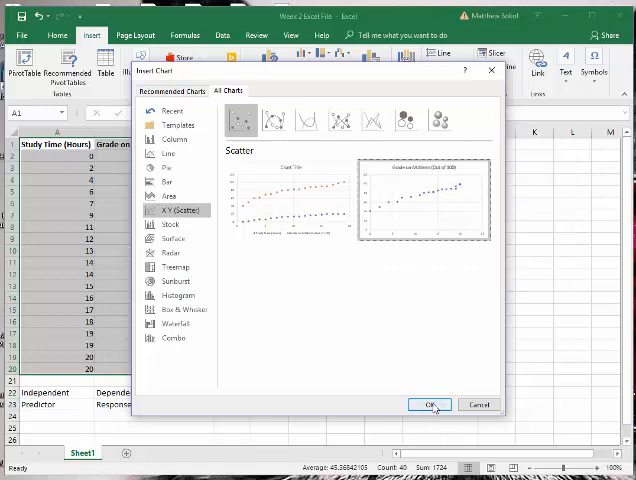
click(430, 404)
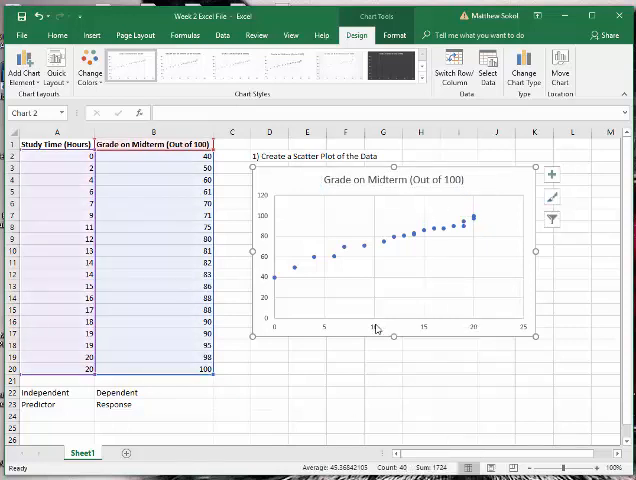
Place the scatter chart under the heading and return to normal cell editing
right_click(376, 330)
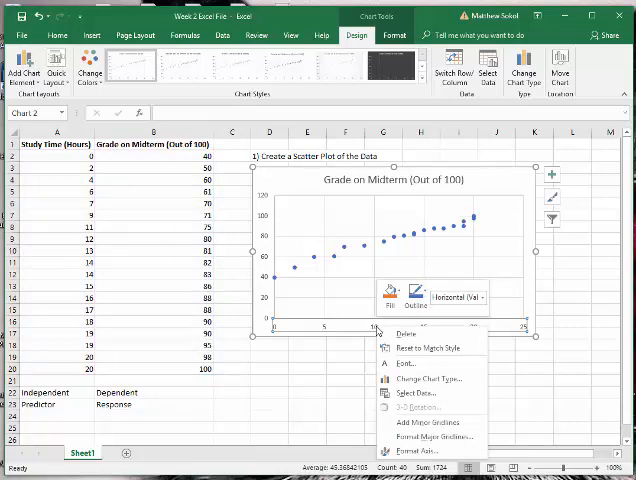
mouse_move(372, 364)
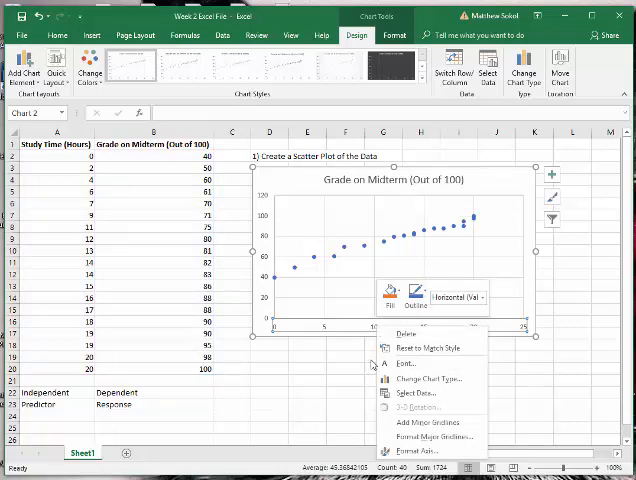
click(310, 384)
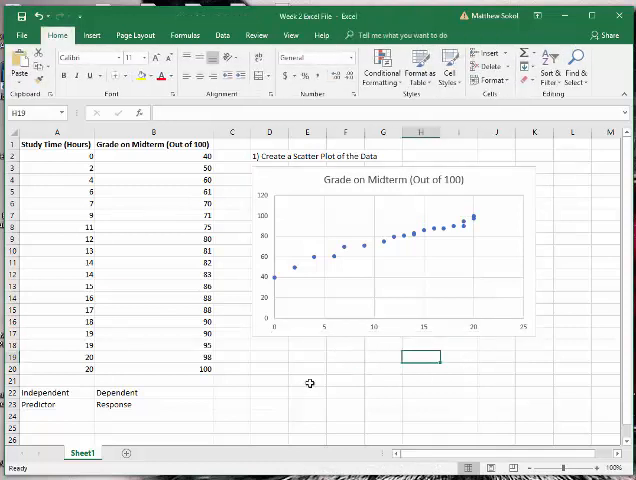
mouse_move(378, 352)
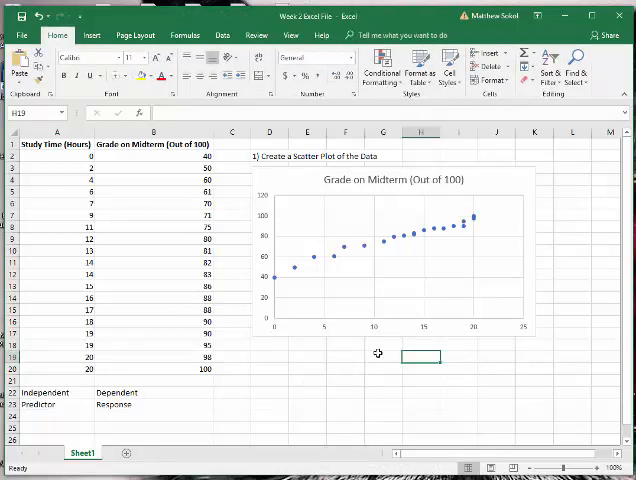
mouse_move(322, 280)
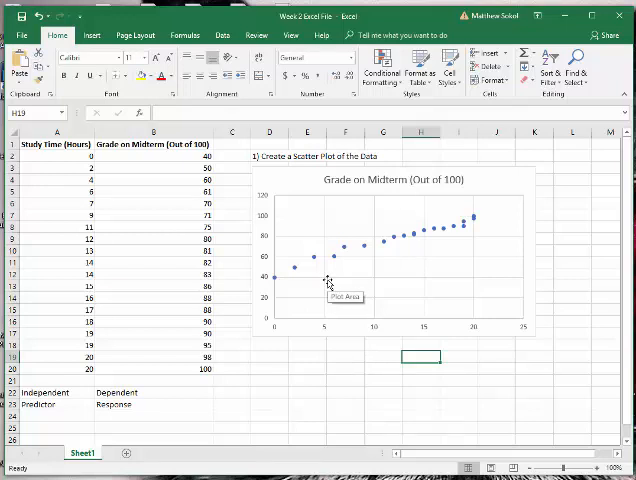
mouse_move(288, 280)
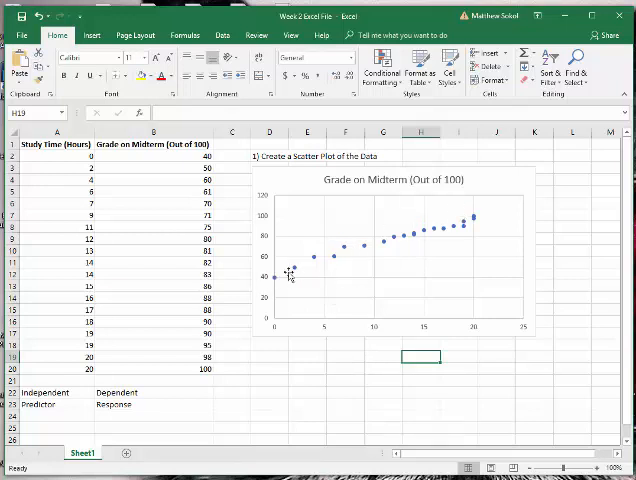
mouse_move(290, 276)
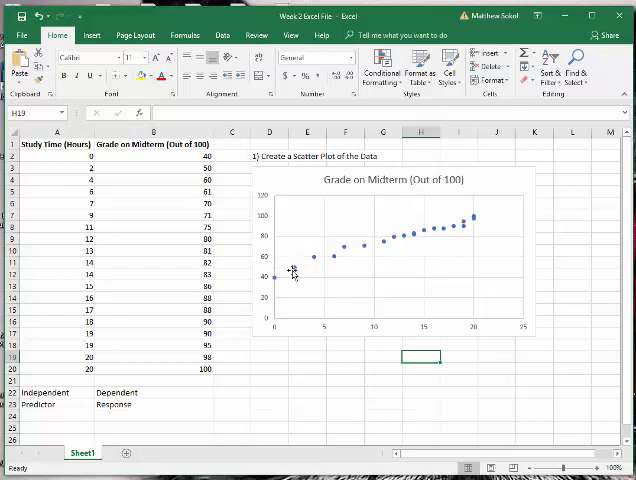
Enter 'Positive Linear Relationship between the two variables' in cell H19 below the chart
click(268, 356)
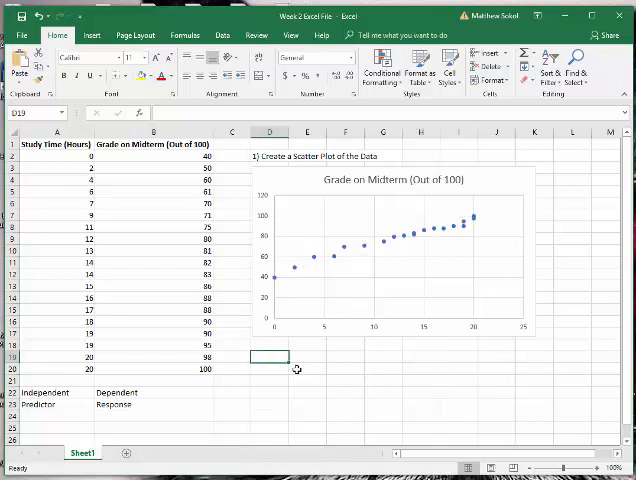
text(Positive)
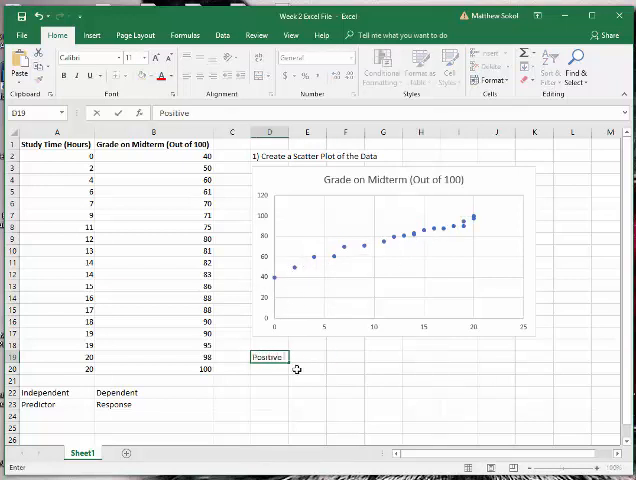
text(Linear Relationship)
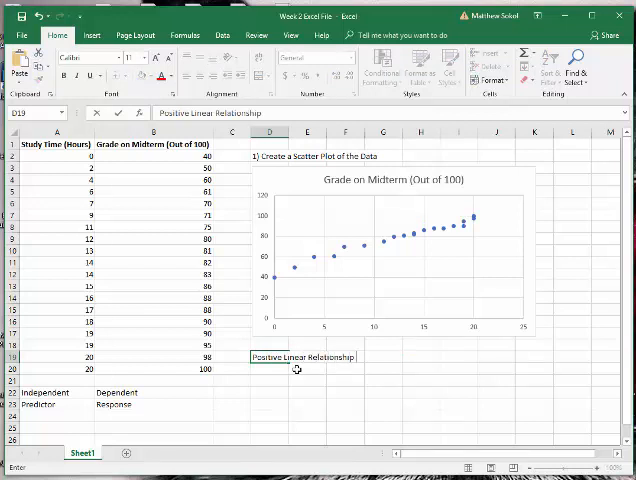
text(between the t)
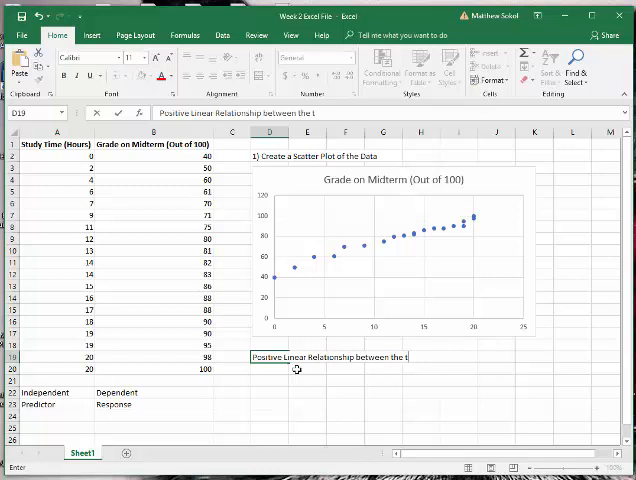
key(Return)
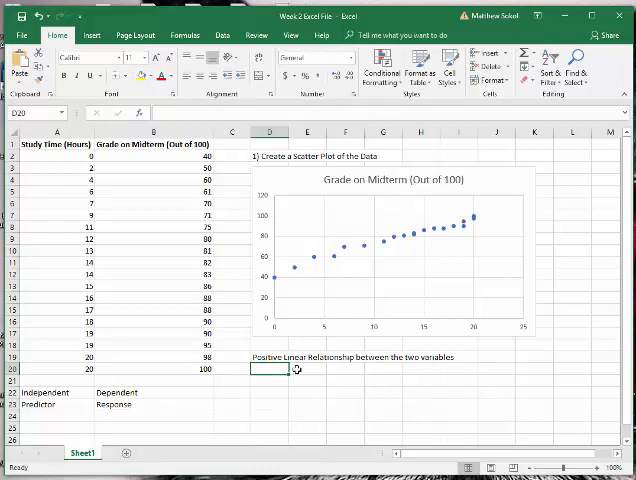
mouse_move(344, 254)
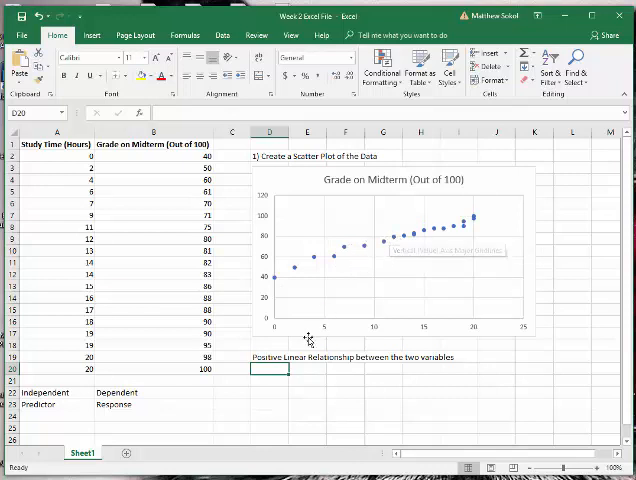
mouse_move(428, 366)
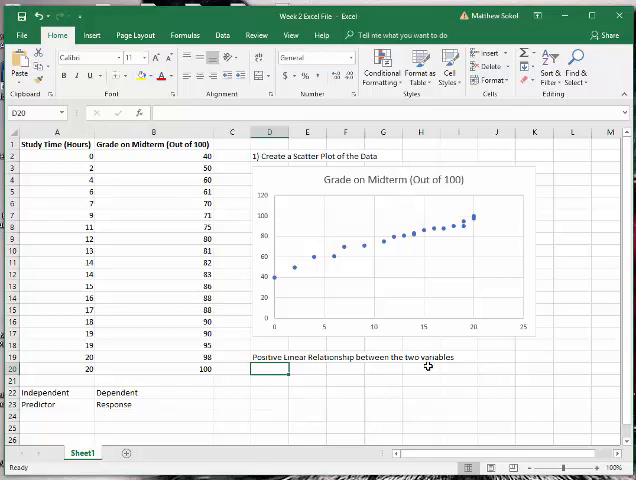
text(2)
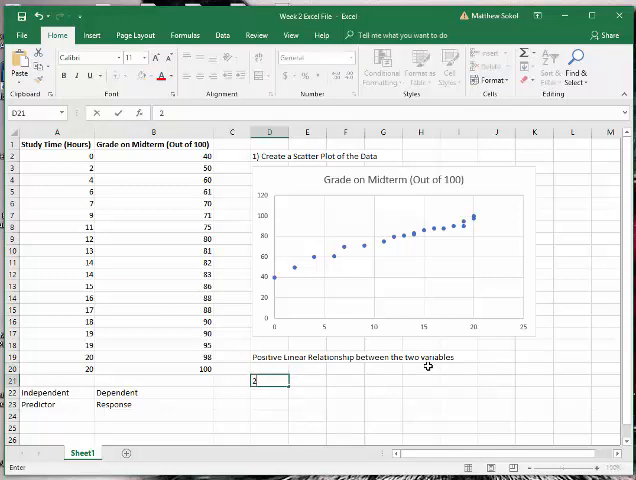
Enter '2) Calculate the Linear Correlation Coefficient' in cell H21
text(2) Calculate the Linear)
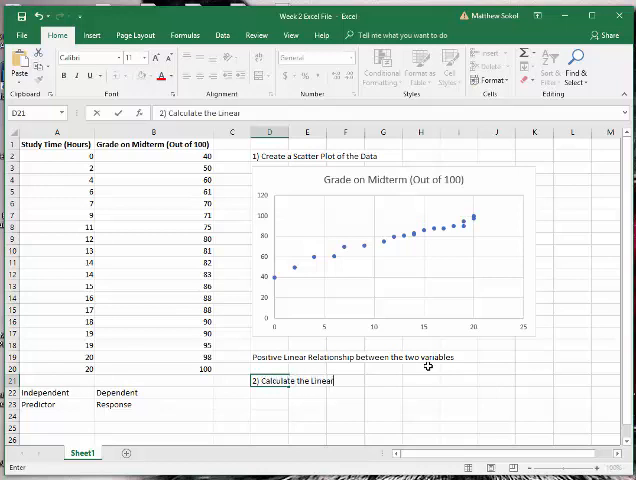
text(Correlation Coeffic)
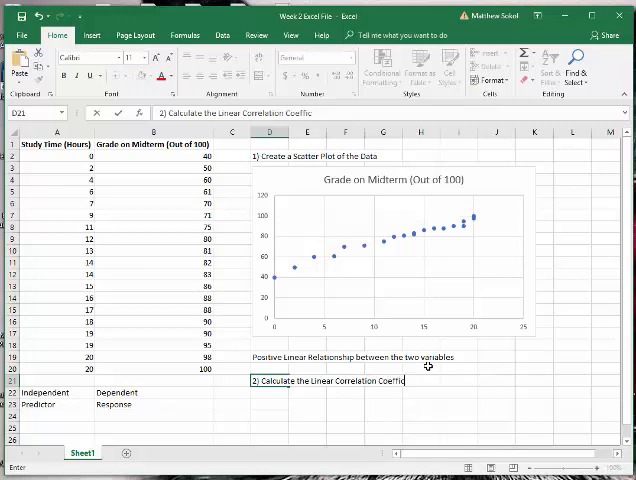
key(Return)
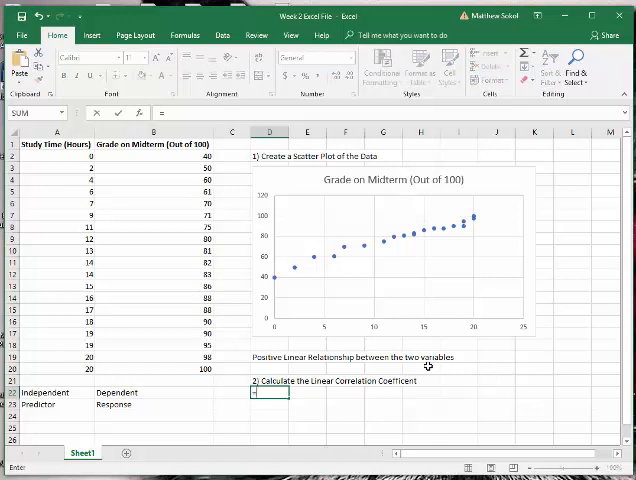
Enter a CORREL formula over the study-hours and grade ranges, yielding 0.984755
text(=cor)
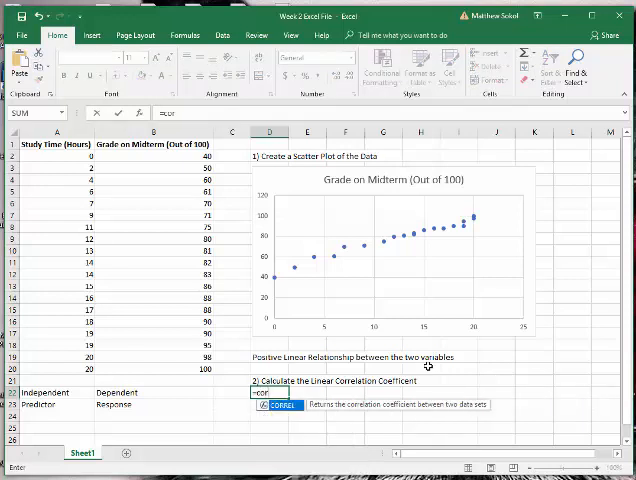
text(rel)
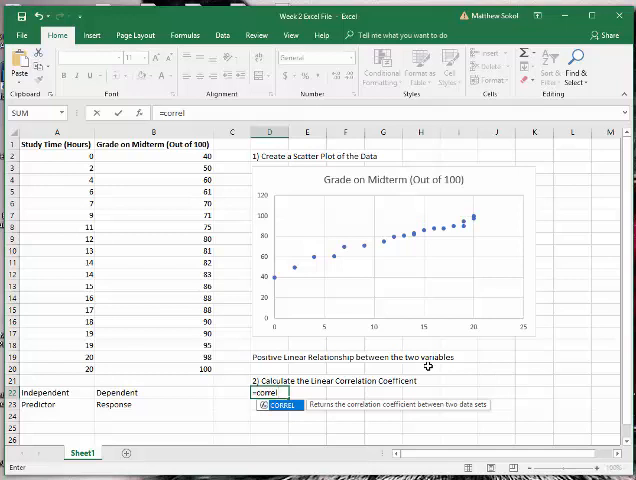
text(()
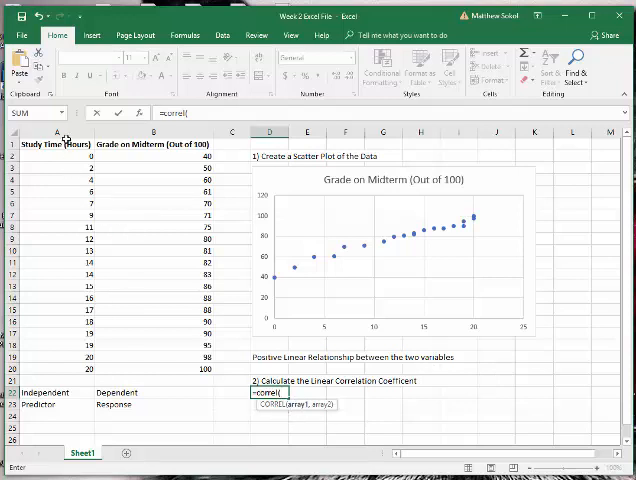
click(56, 146)
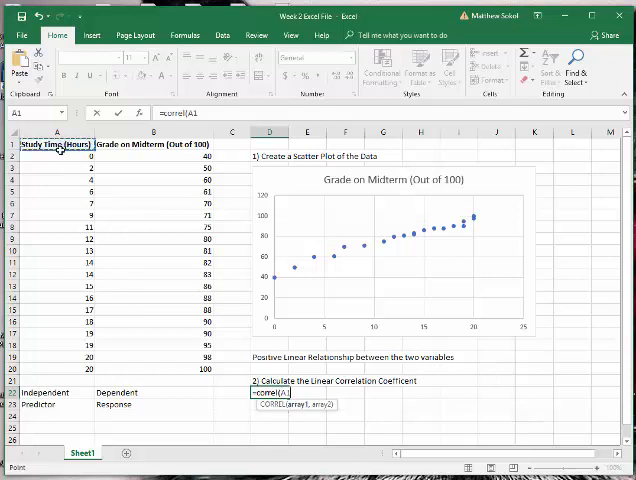
drag(56, 148, 56, 368)
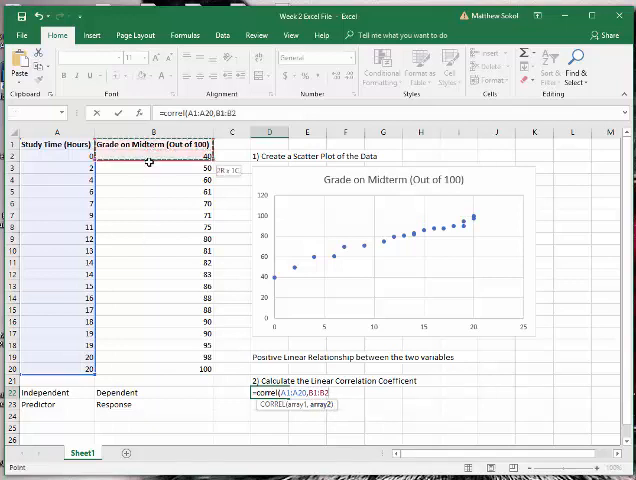
drag(156, 160, 156, 364)
text(0))
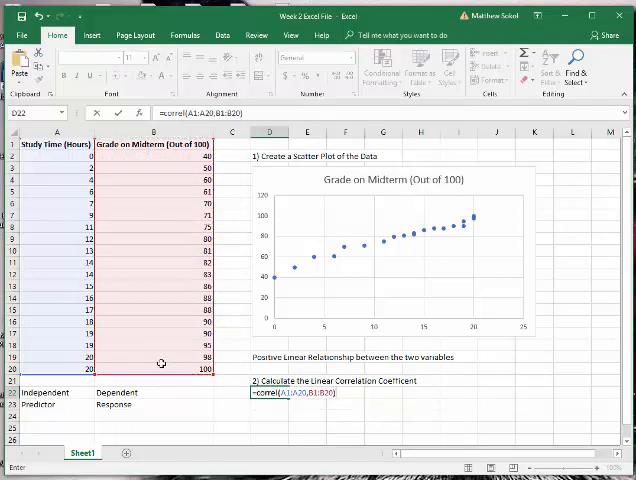
key(Return)
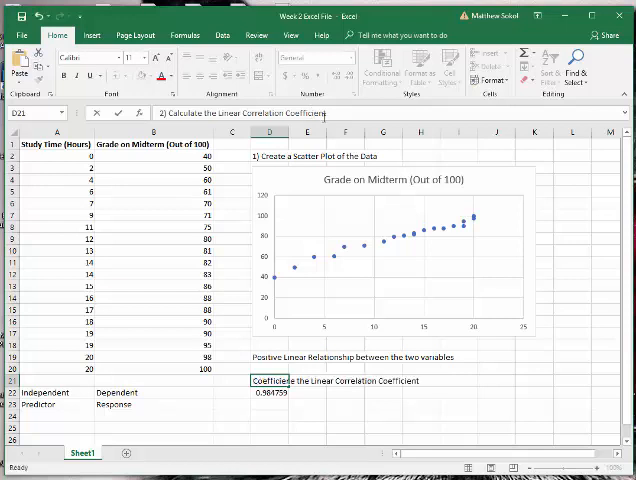
Enter 'Existence of a strong positive linear relationship between the variables' in H23
click(268, 380)
text(Evidence of a strong positive linear relationship betw)
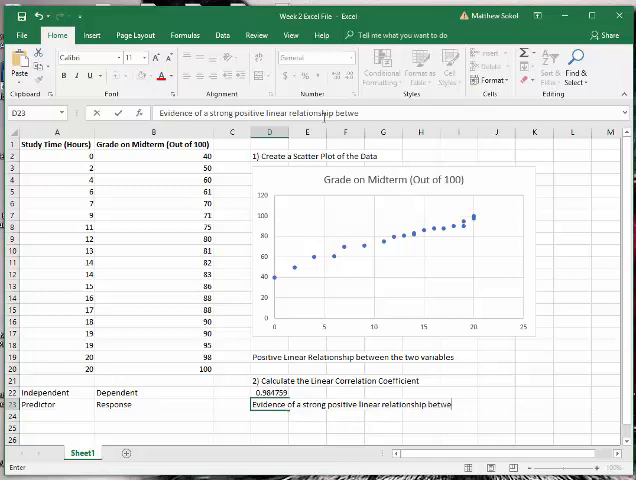
text(en the variables)
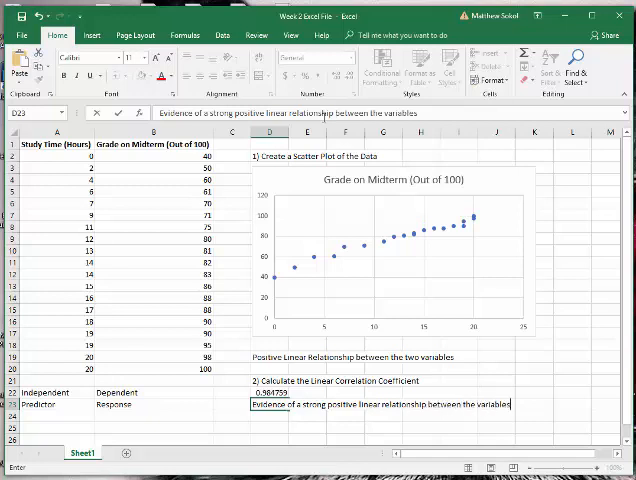
key(enter)
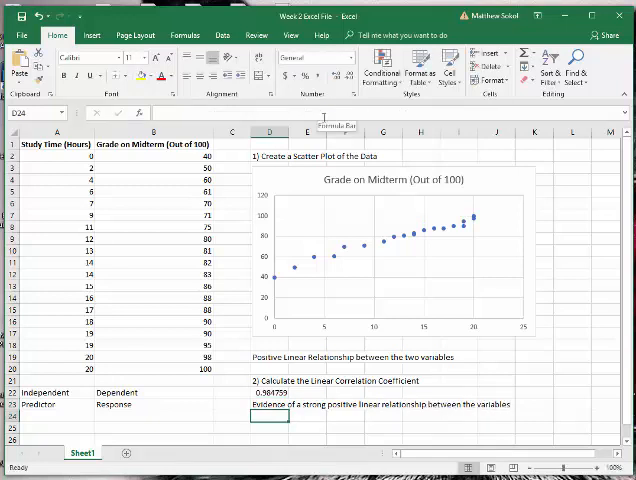